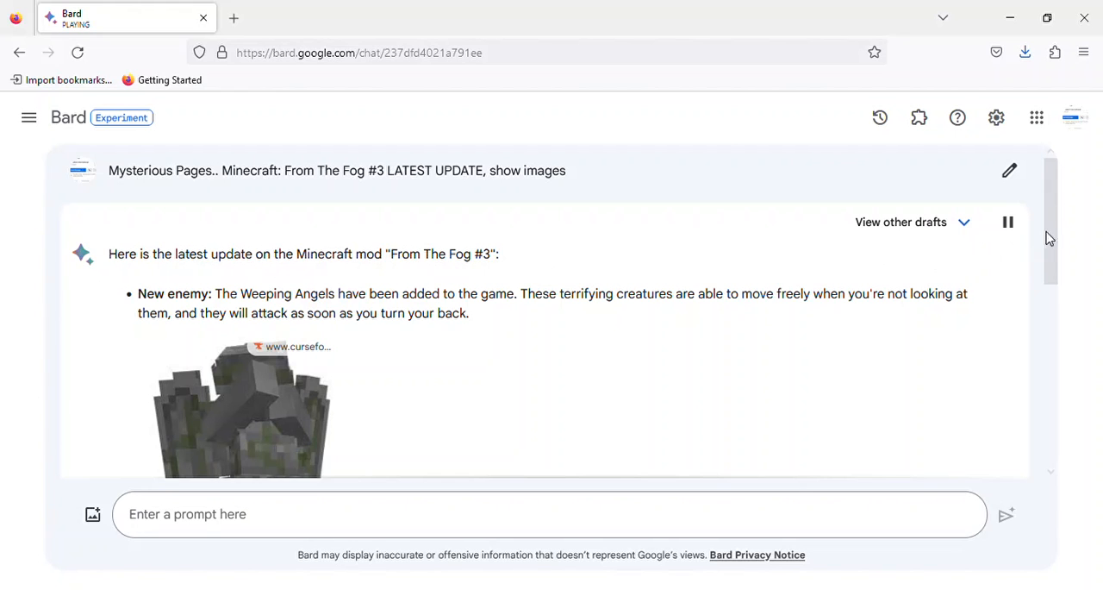
scroll("down", 3)
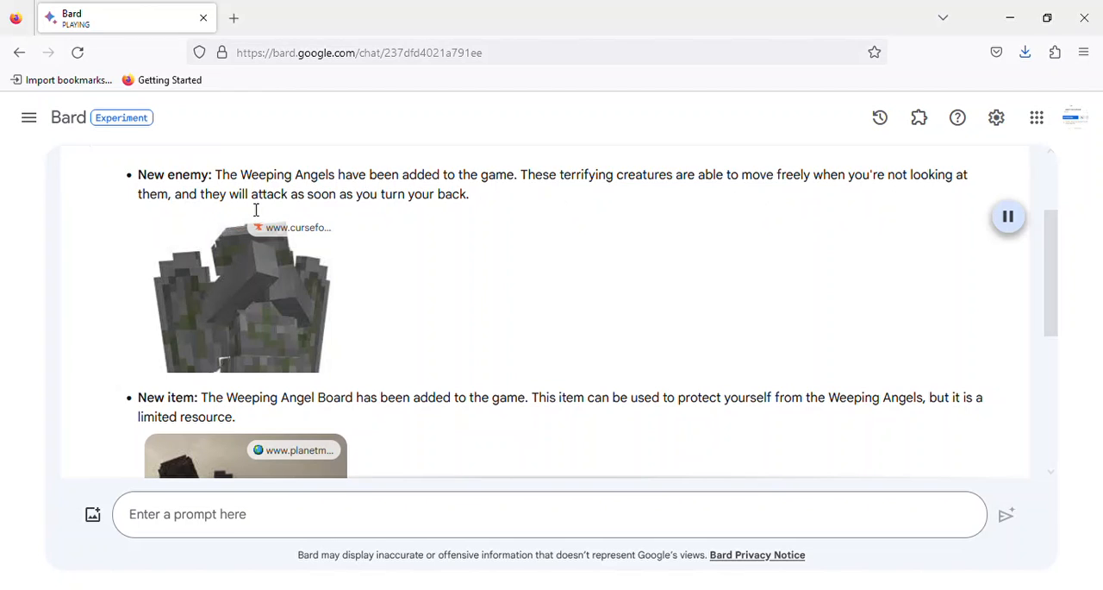
mouse_move(1017, 350)
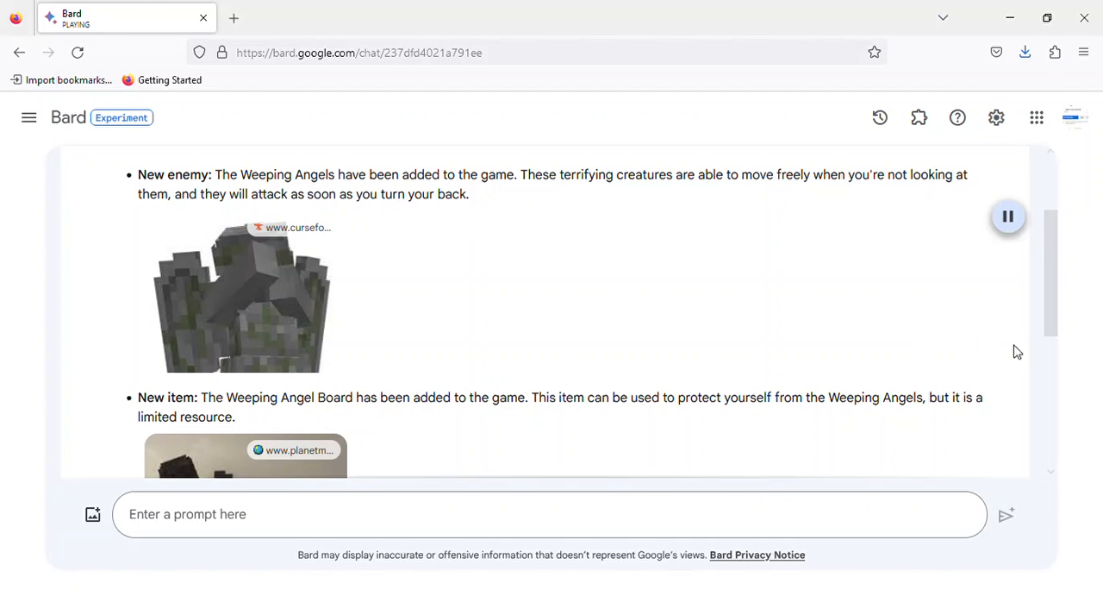
scroll("down", 3)
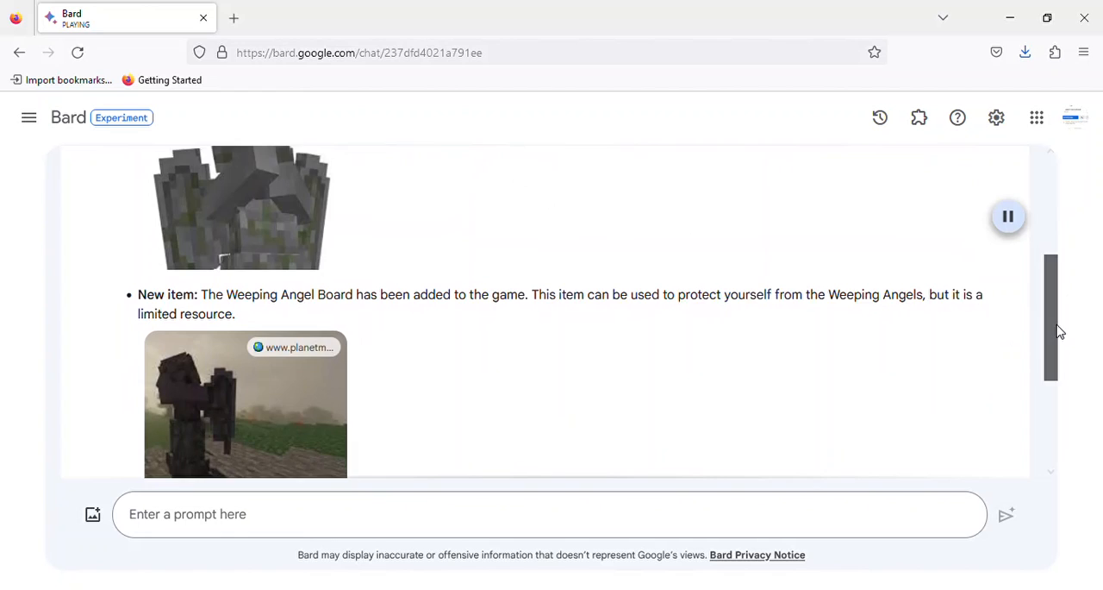
scroll("down", 3)
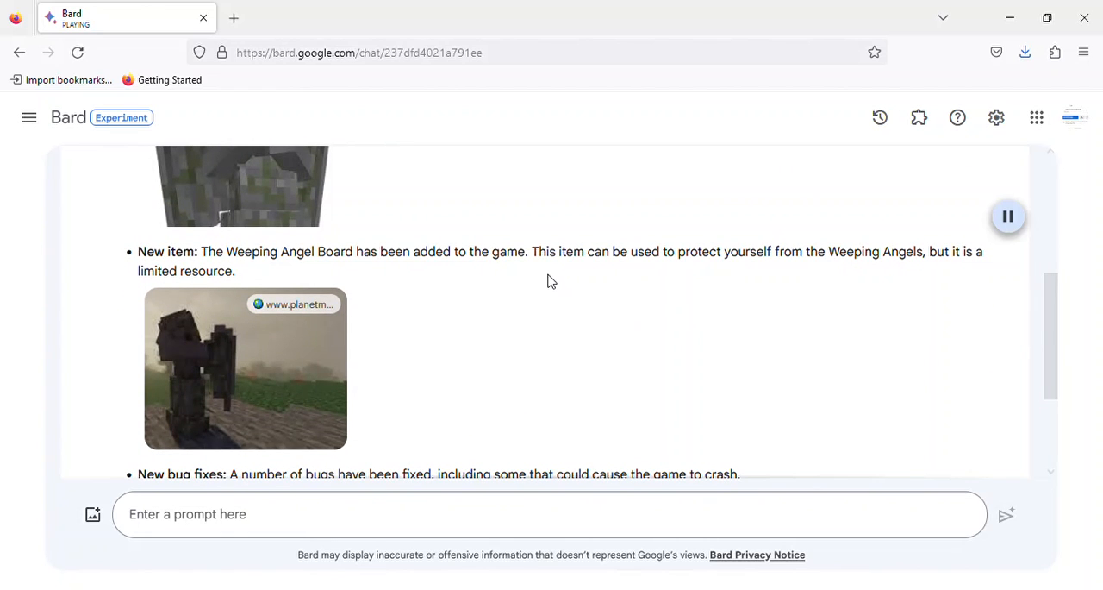
mouse_move(817, 286)
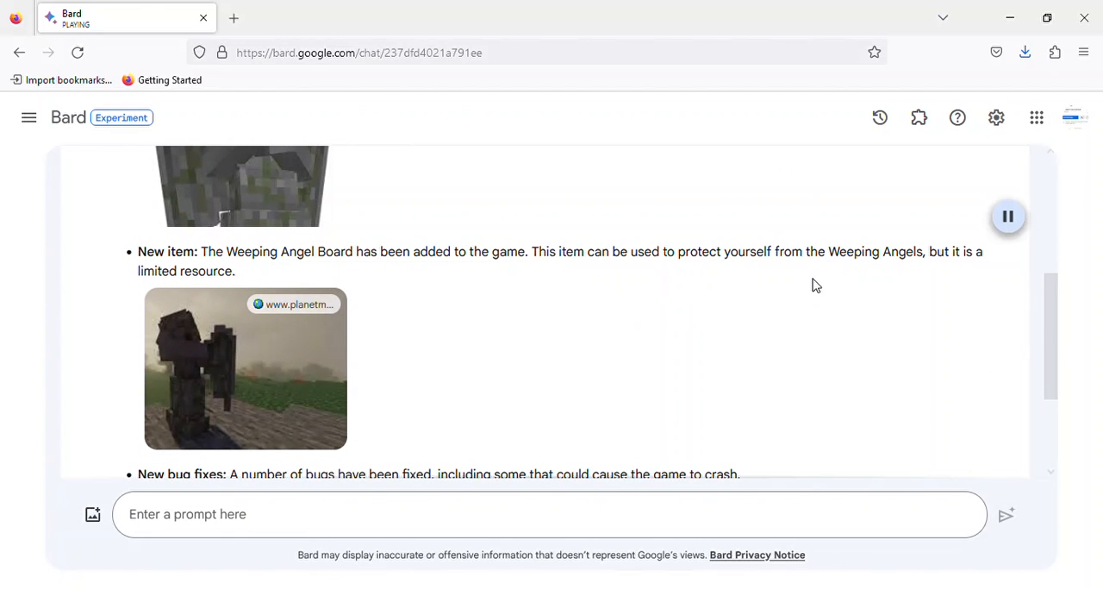
mouse_move(927, 276)
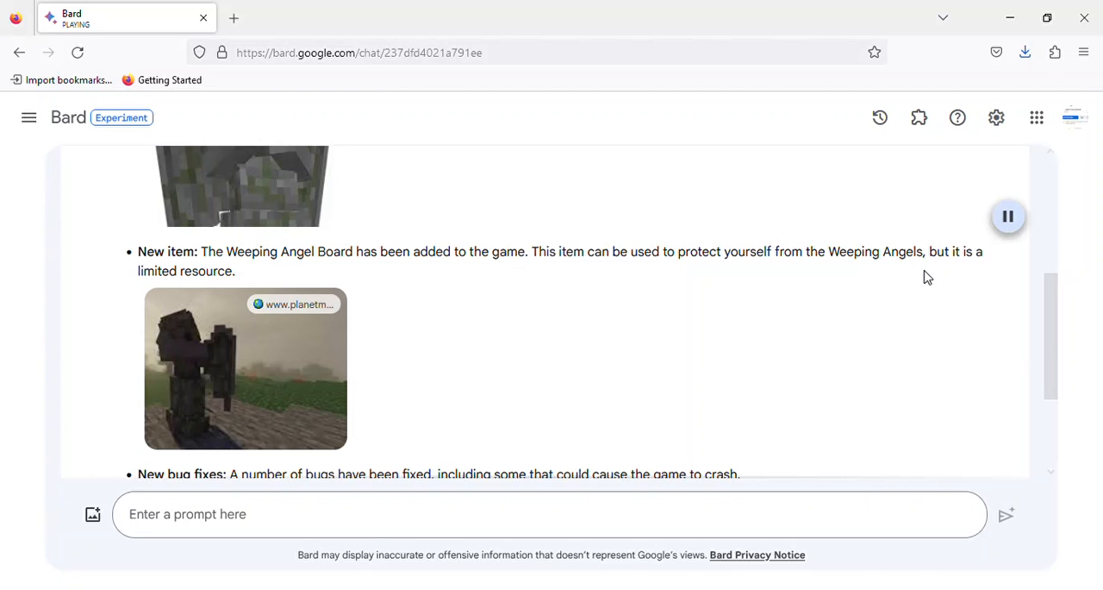
mouse_move(1048, 333)
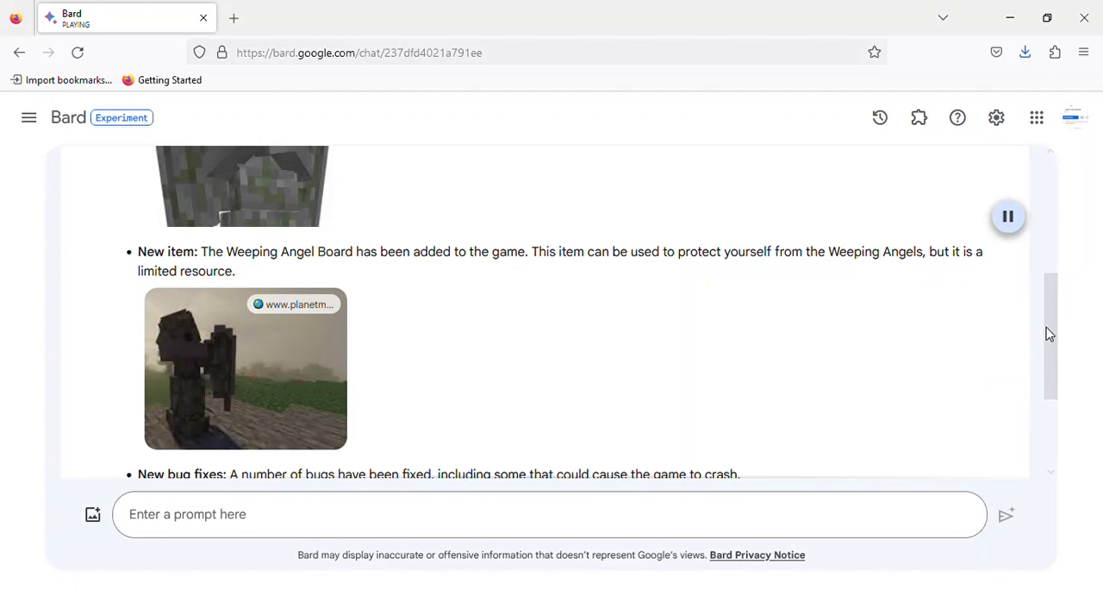
scroll("down", 3)
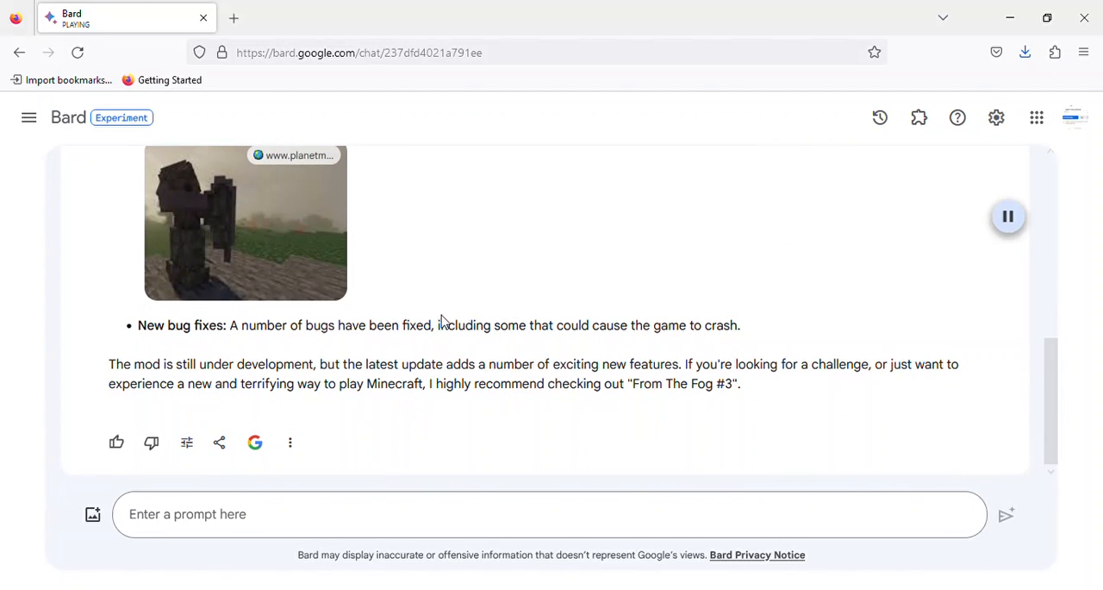
mouse_move(526, 350)
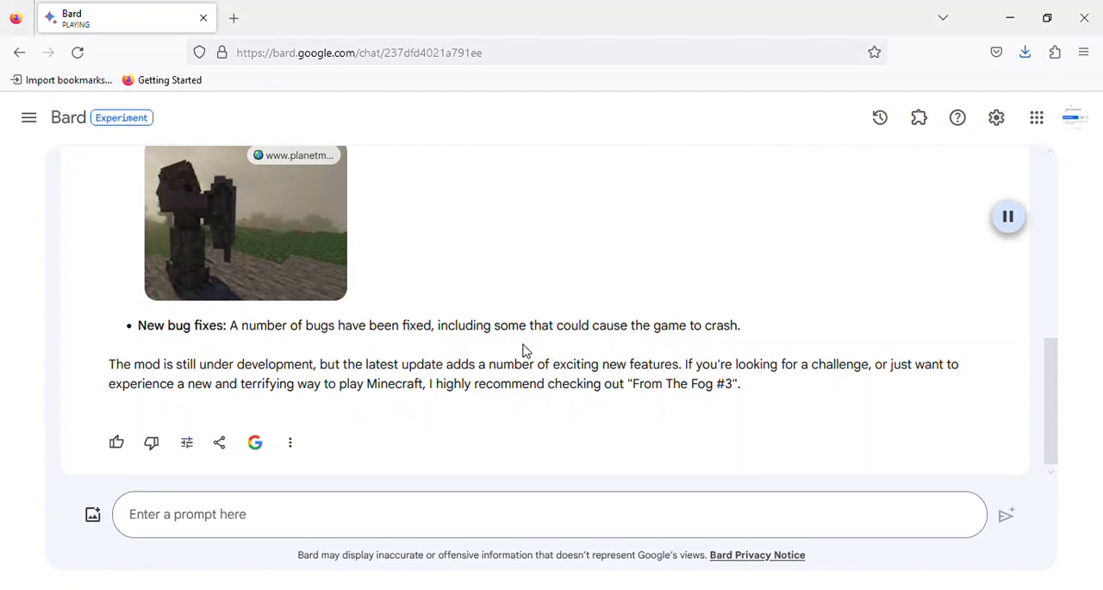
mouse_move(727, 348)
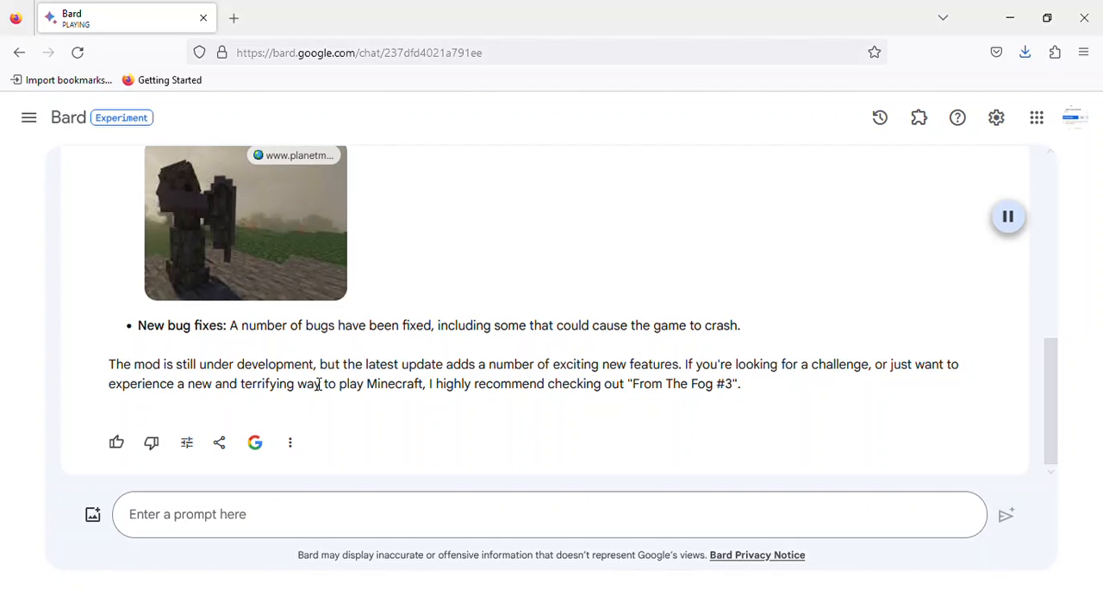
mouse_move(551, 383)
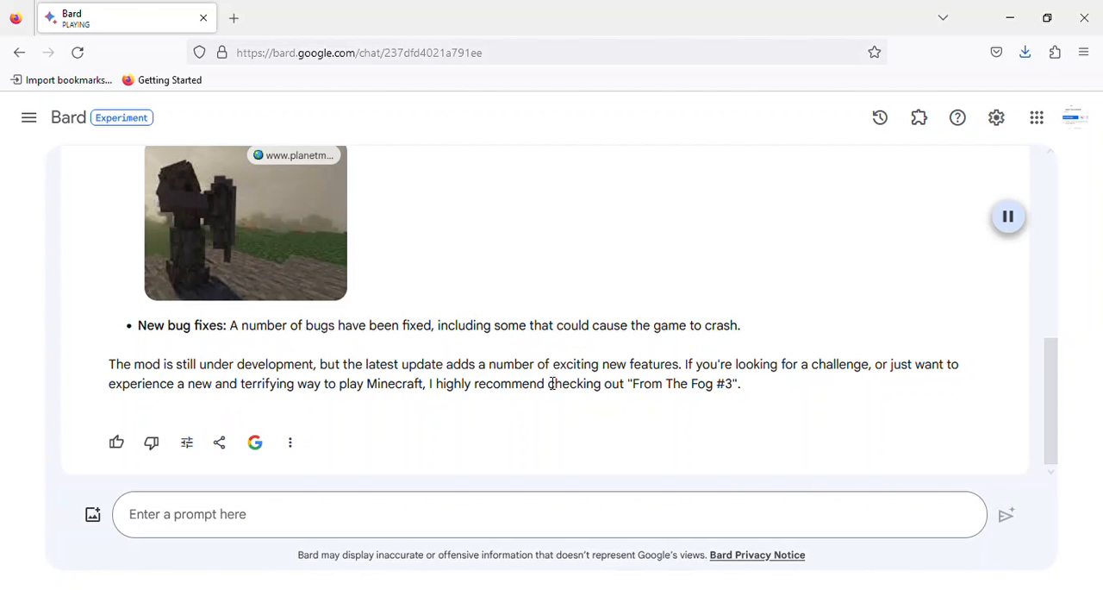
mouse_move(693, 393)
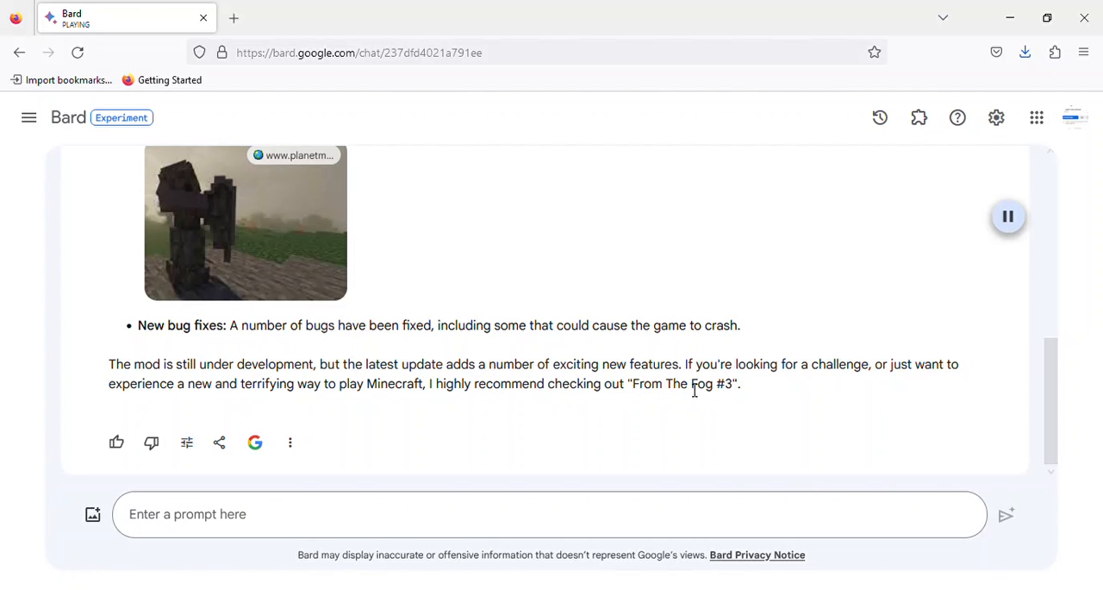
mouse_move(928, 386)
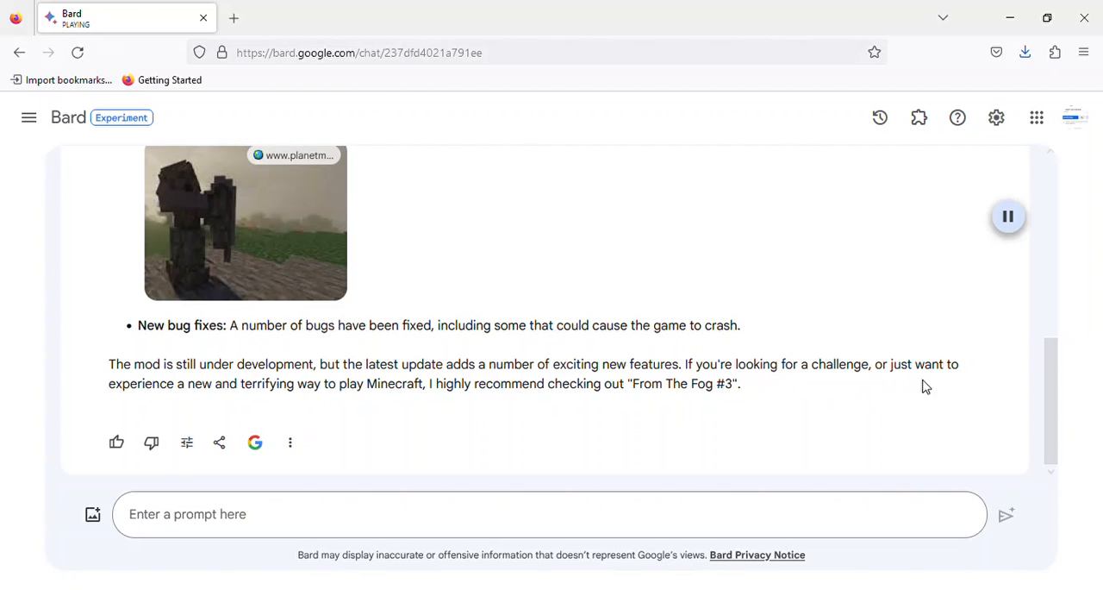
mouse_move(245, 403)
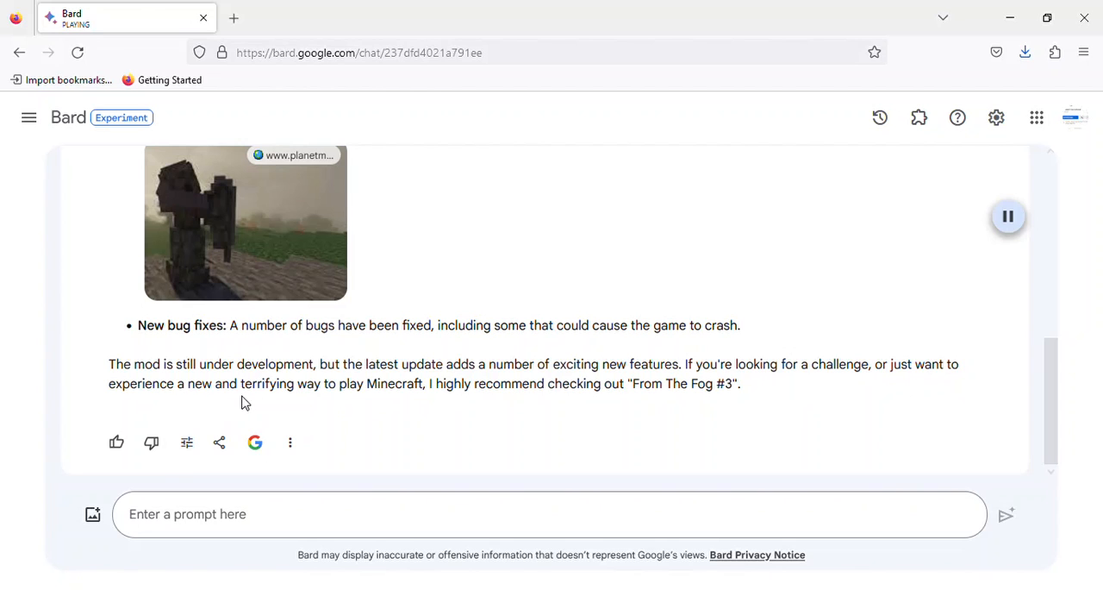
mouse_move(422, 405)
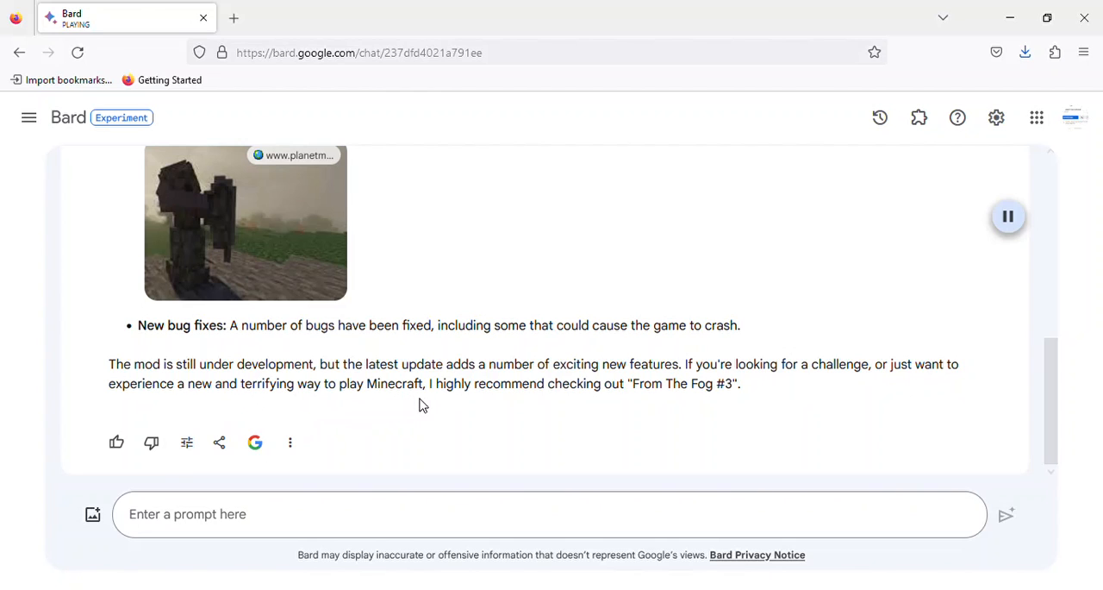
mouse_move(676, 407)
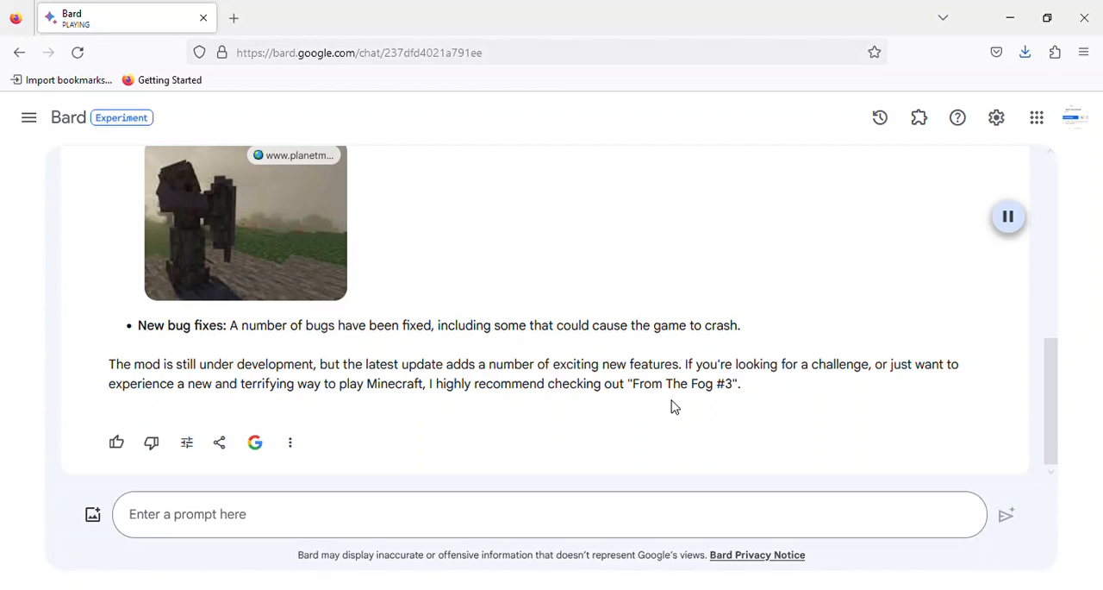